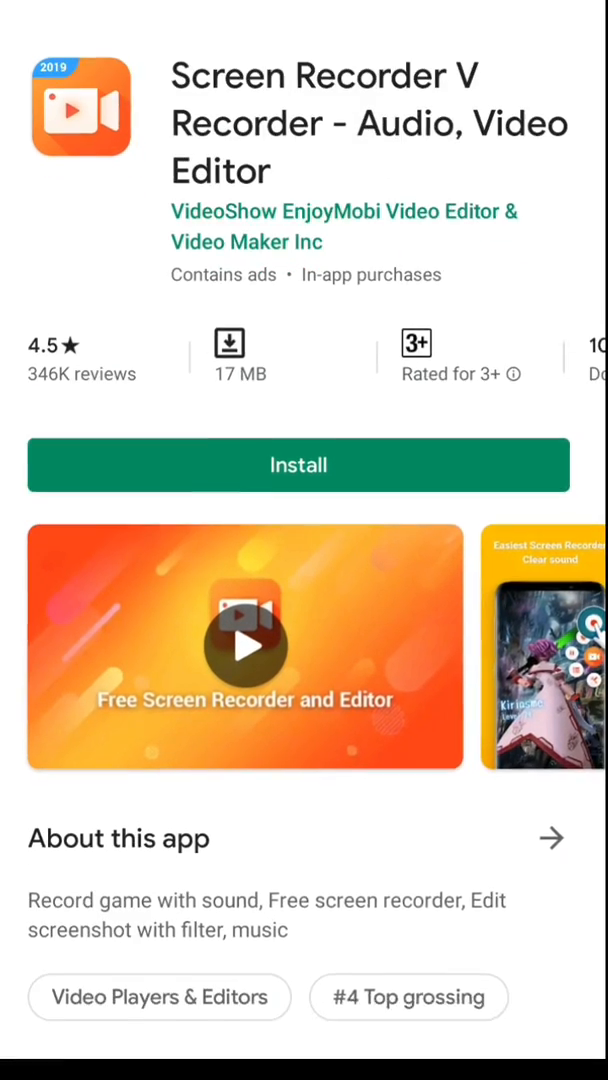
# Install Screen Recorder V Recorder from Google Play, launch it and allow it to appear on top
pyautogui.click(298, 464)
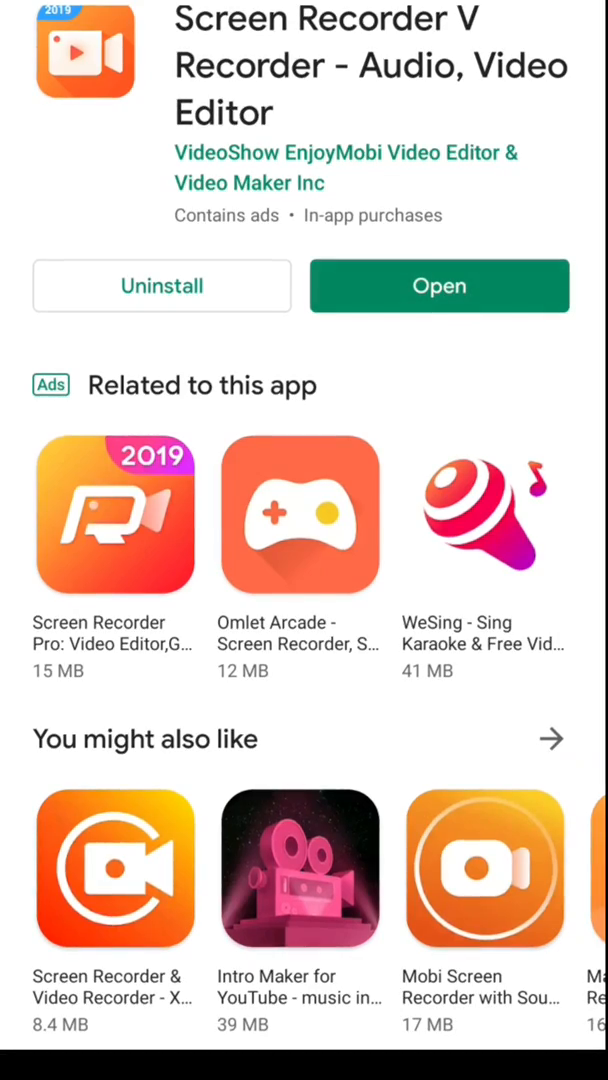
pyautogui.click(440, 286)
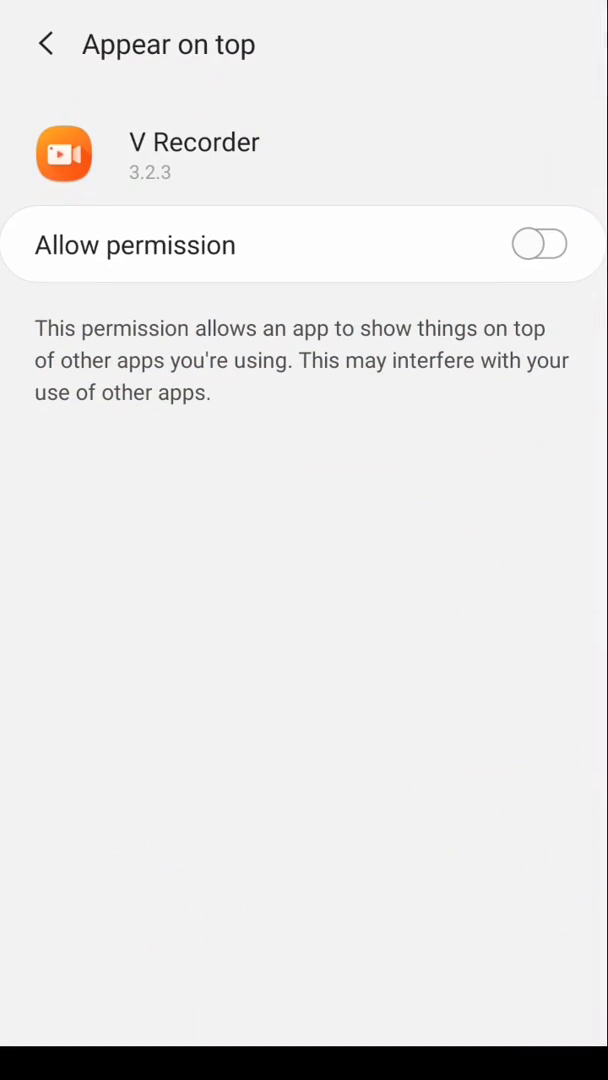
pyautogui.click(538, 244)
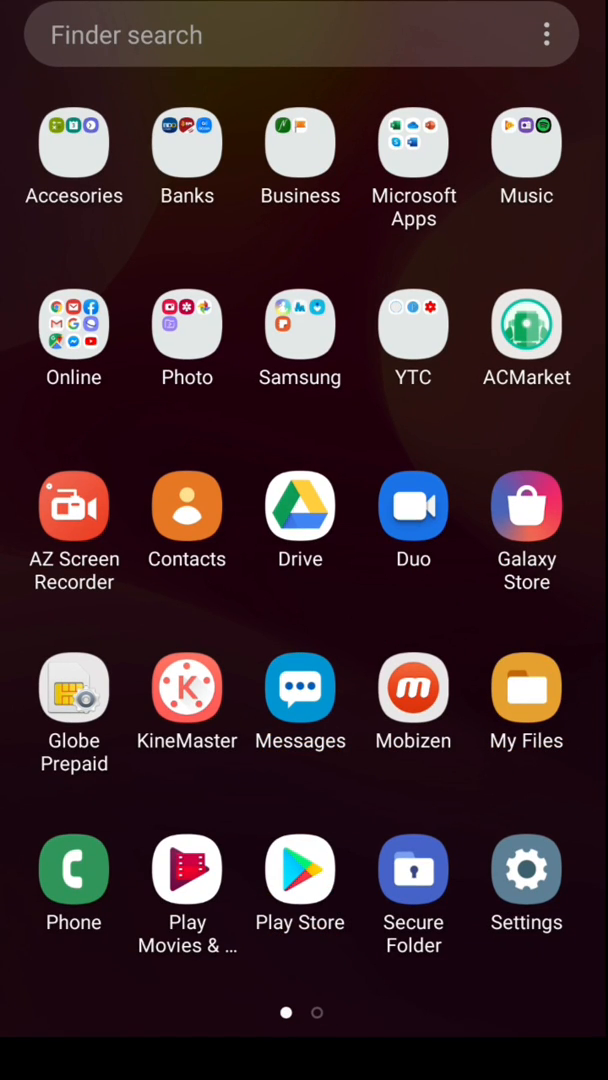
# Launch V Recorder, grant media access and dismiss the free VIP trial offer
pyautogui.hscroll(-3)
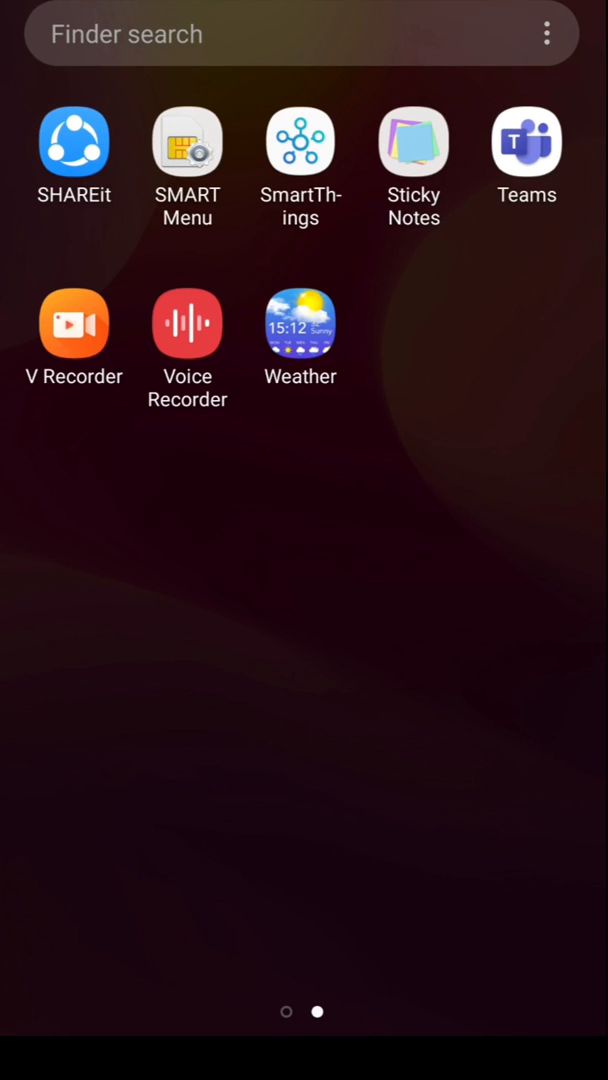
pyautogui.click(72, 322)
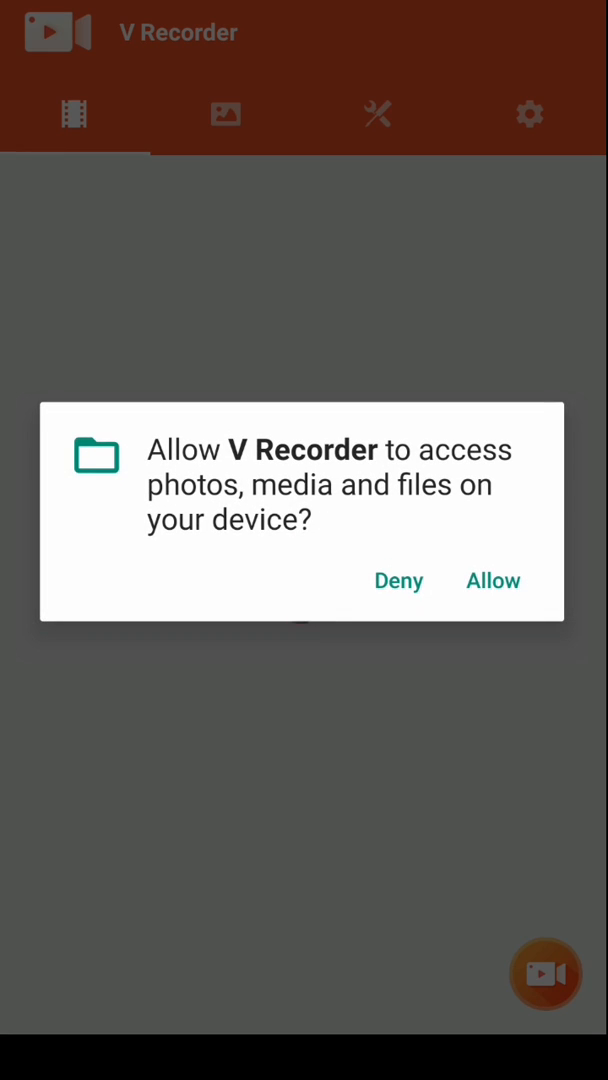
pyautogui.click(492, 580)
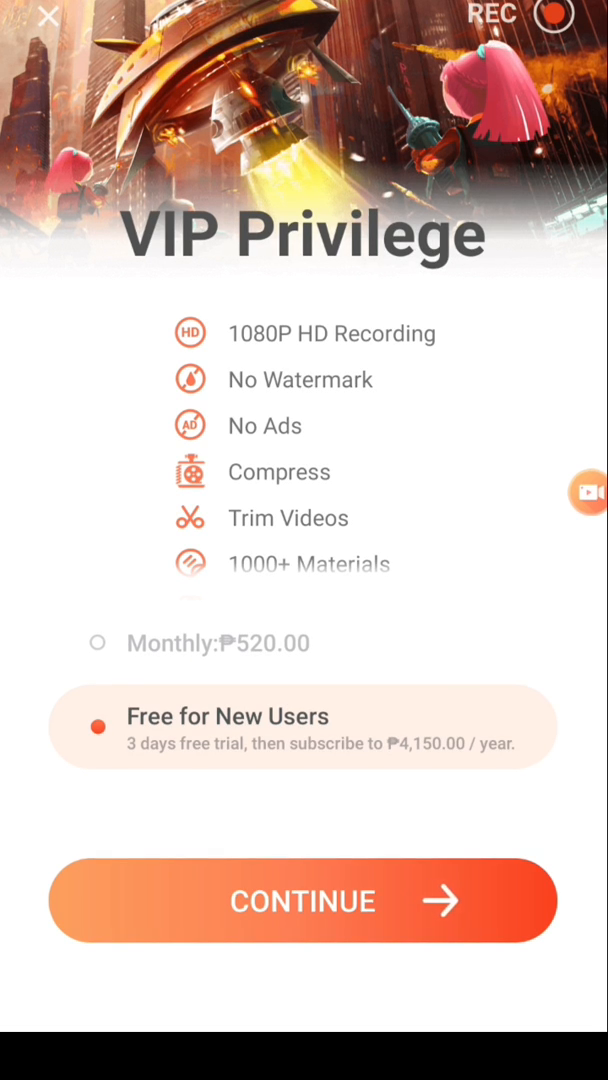
pyautogui.click(304, 900)
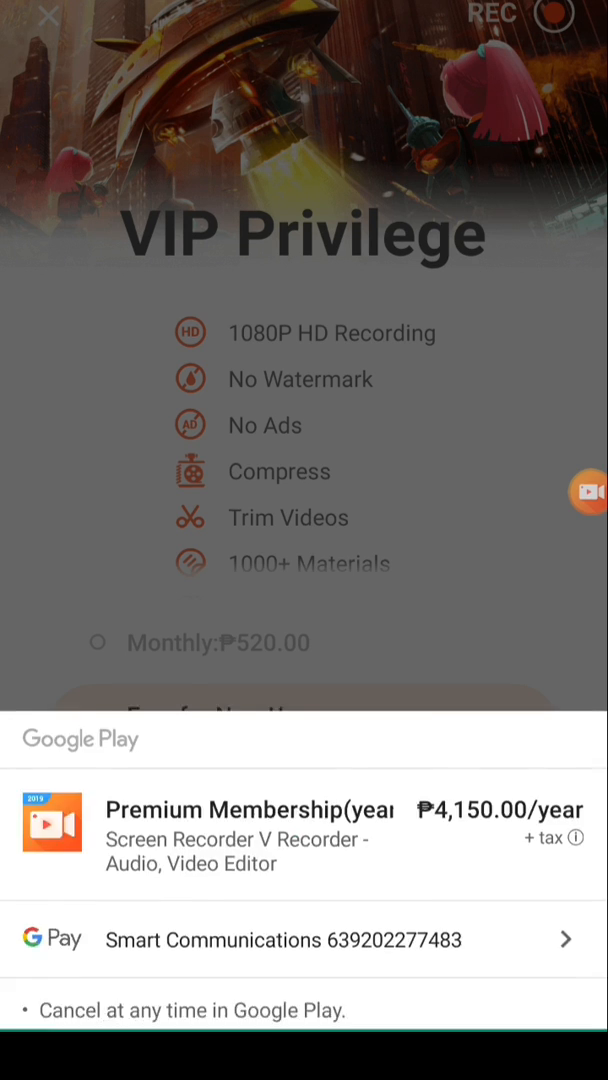
pyautogui.scroll(-3)
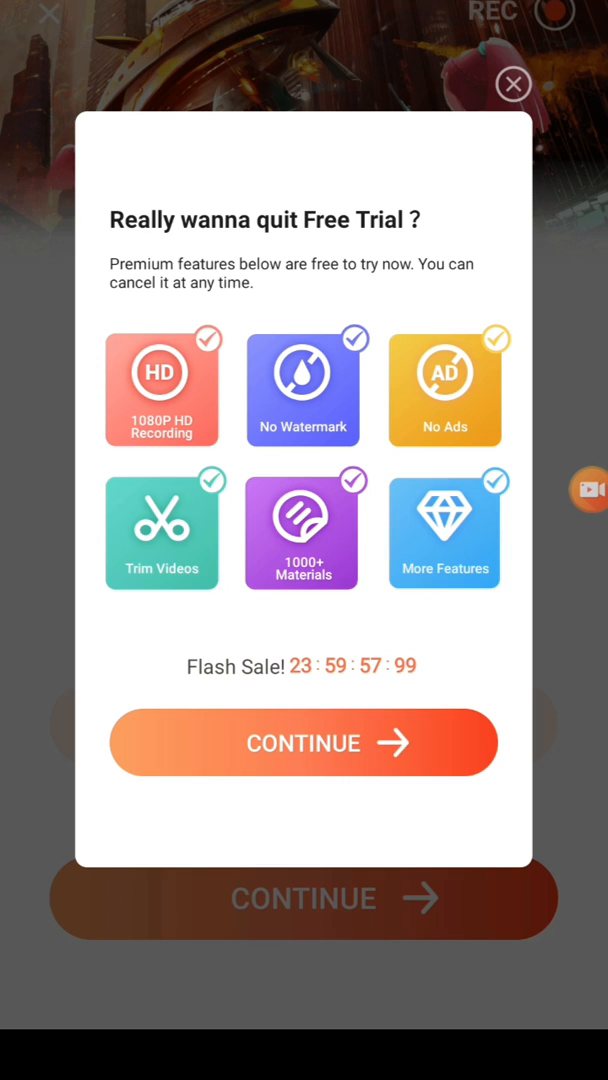
pyautogui.click(512, 84)
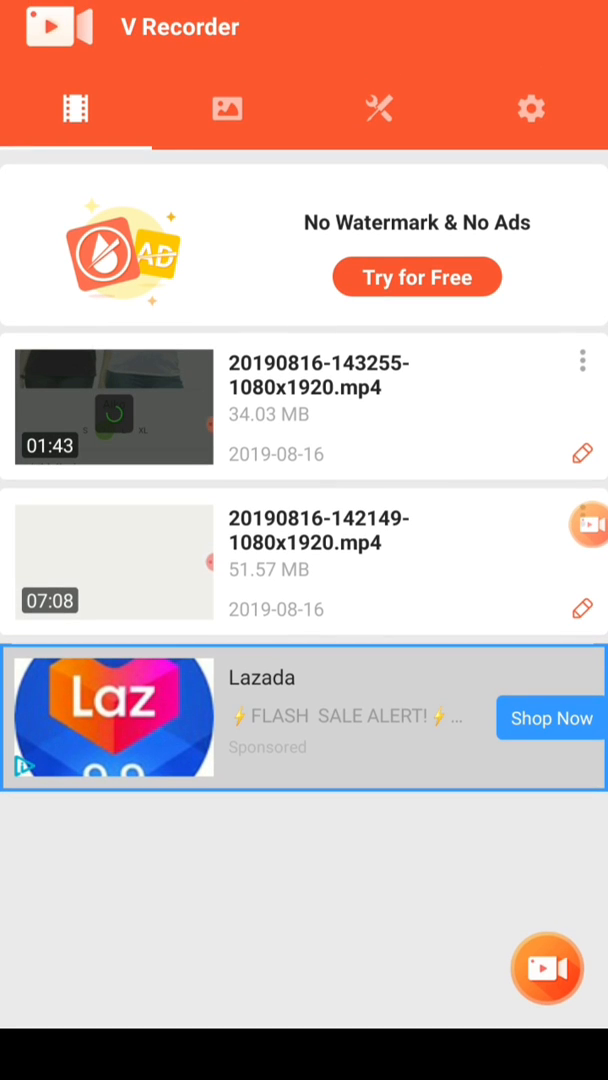
# Find the Watermark toggle in settings locked behind a VIP subscription and close the offer
pyautogui.click(552, 970)
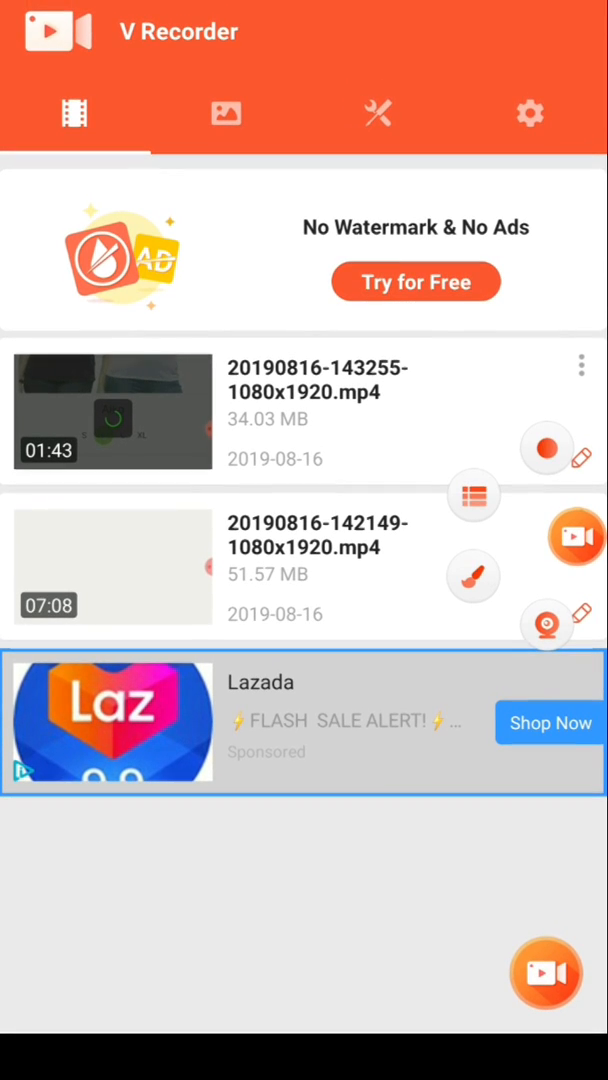
pyautogui.click(526, 112)
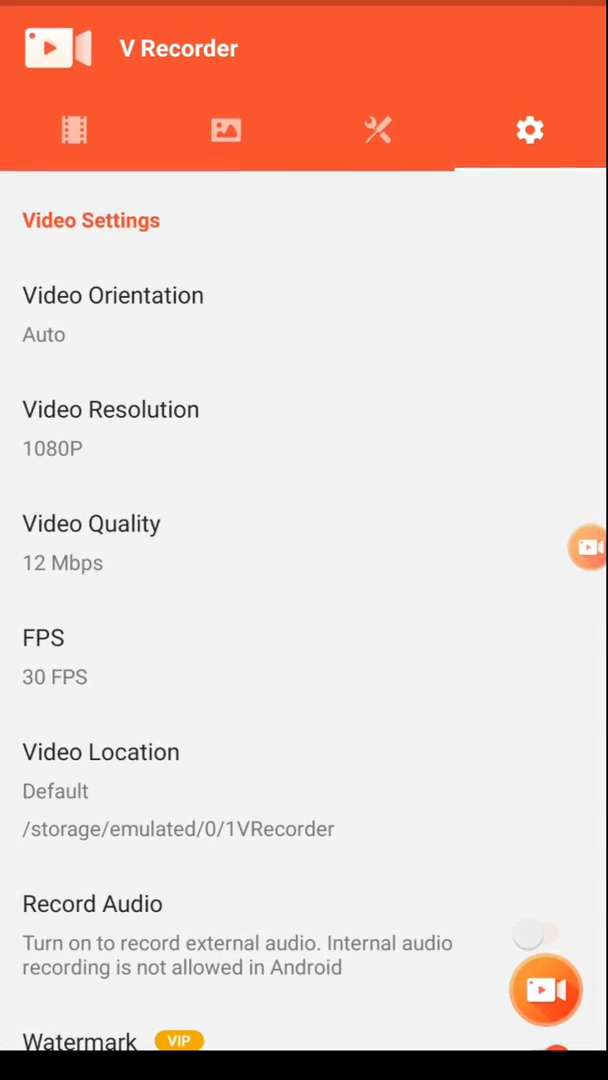
pyautogui.scroll(-3)
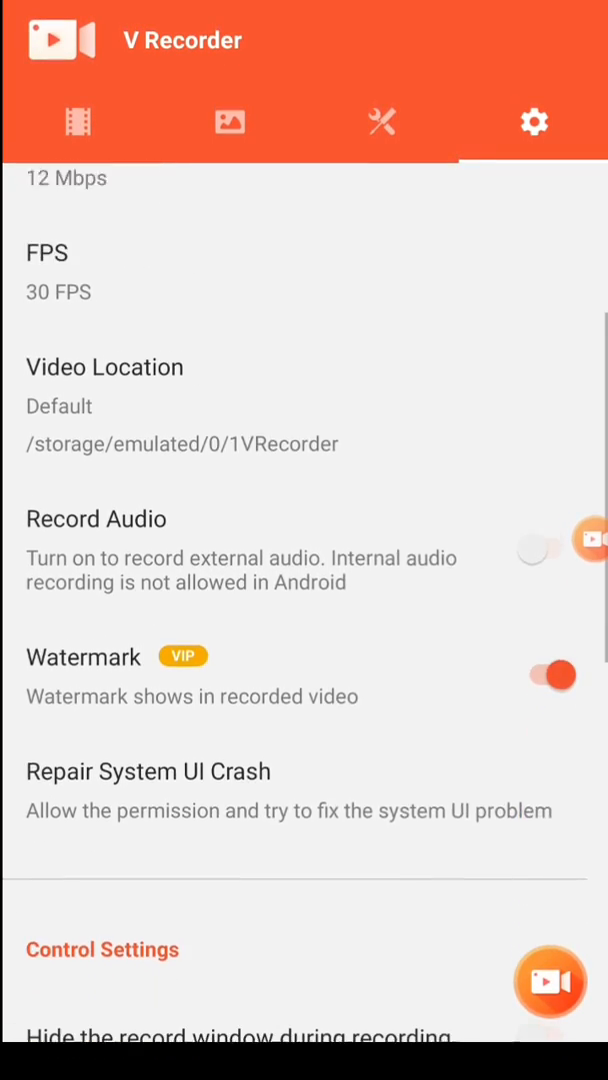
pyautogui.scroll(-3)
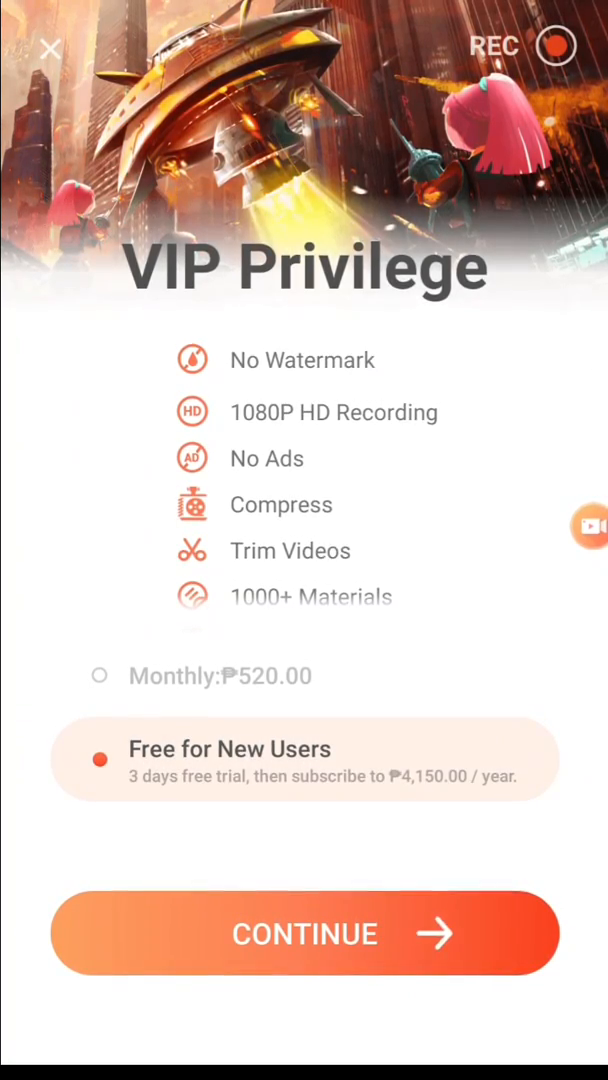
pyautogui.click(50, 48)
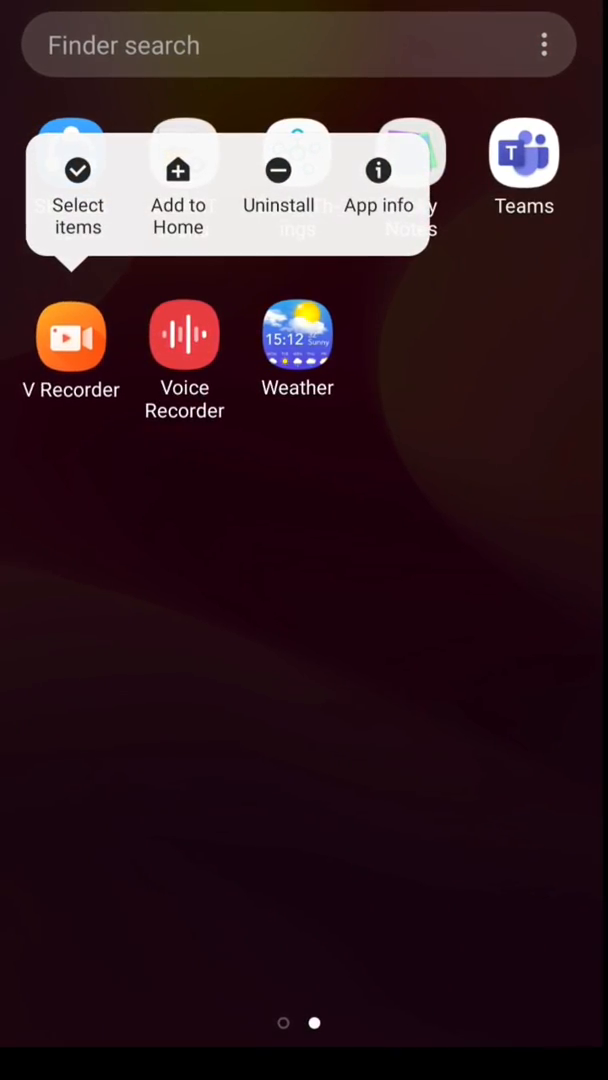
# Uninstall V Recorder, search Google for 'ac market' and start downloading ACMarket from acmarket.net
pyautogui.click(278, 170)
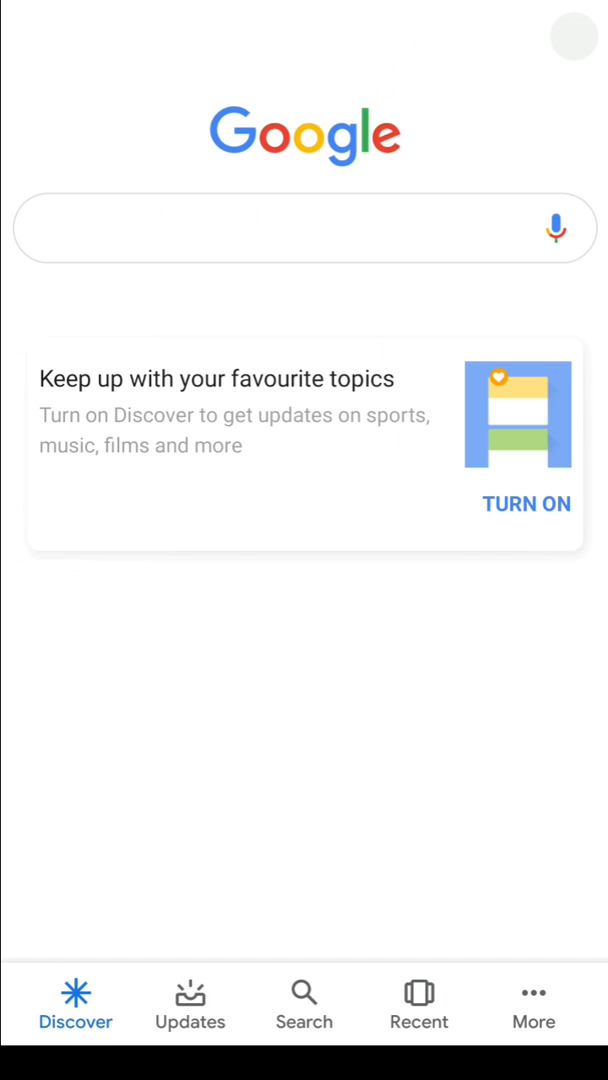
pyautogui.click(290, 228)
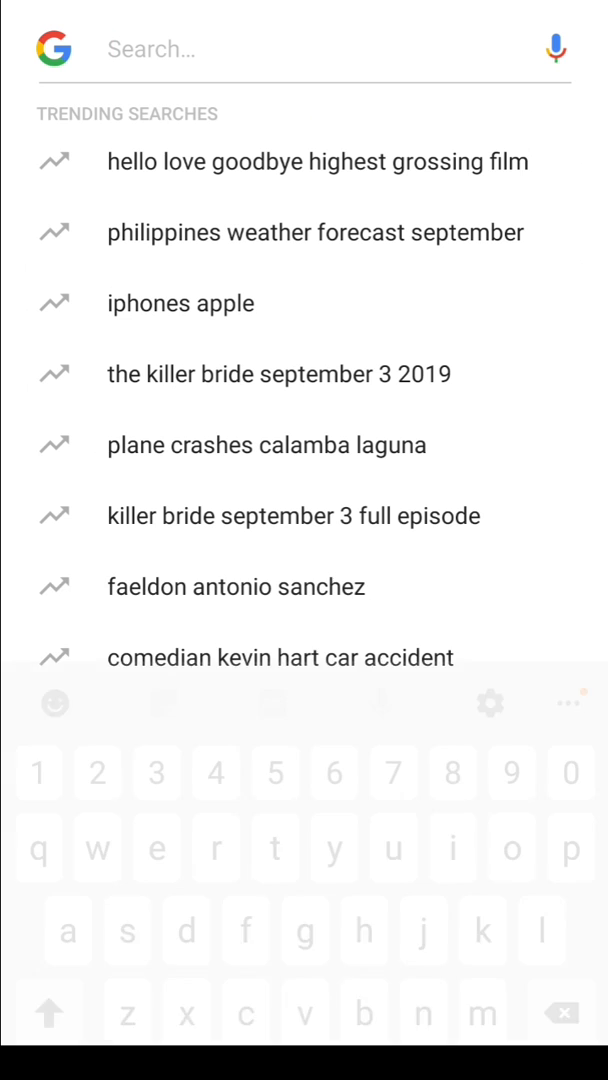
pyautogui.write('ac')
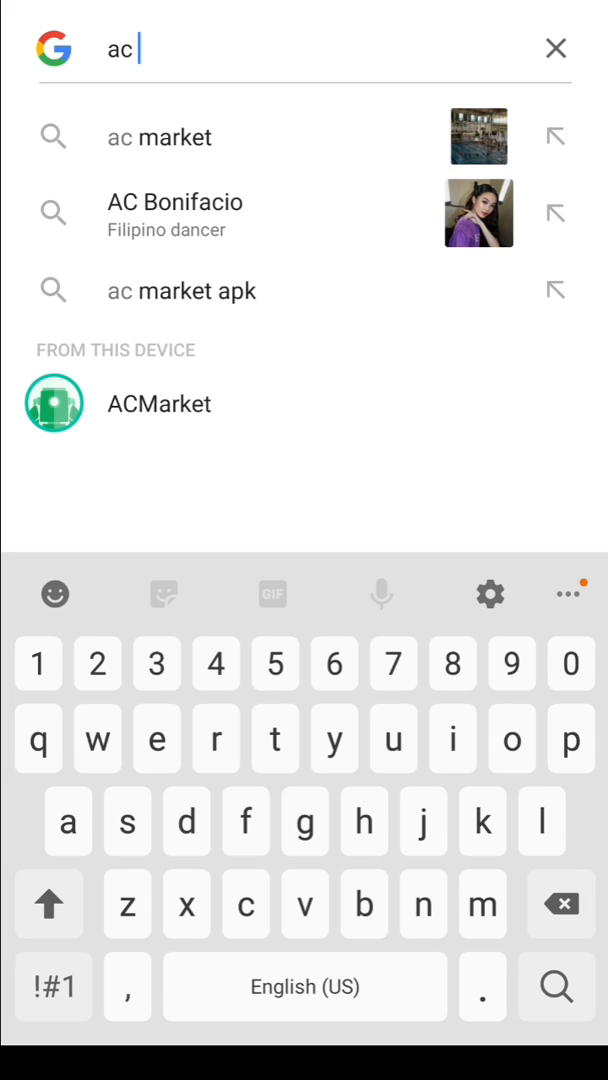
pyautogui.click(160, 136)
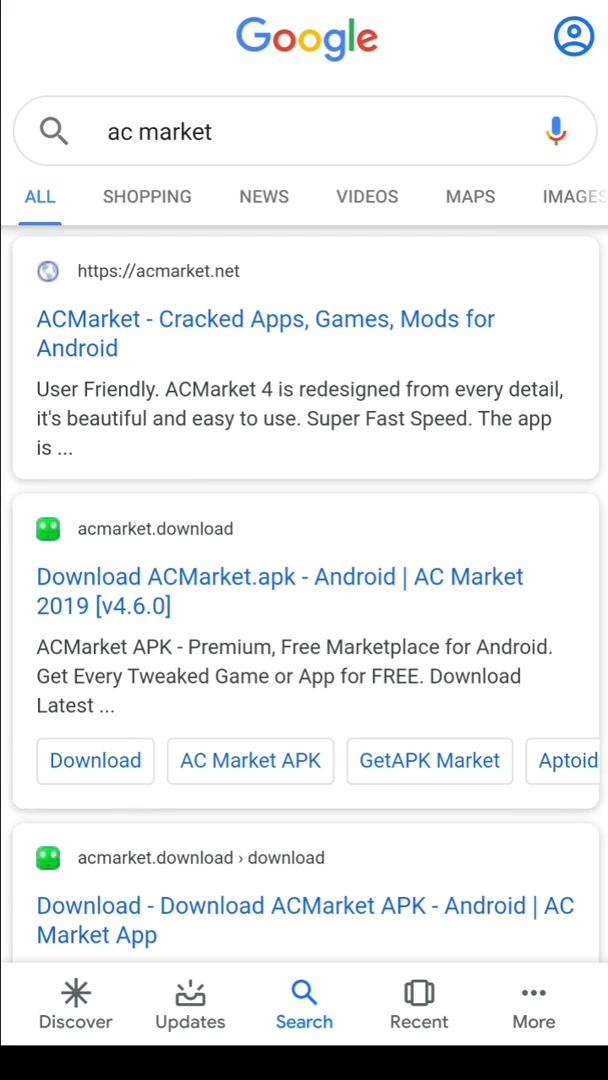
pyautogui.click(264, 318)
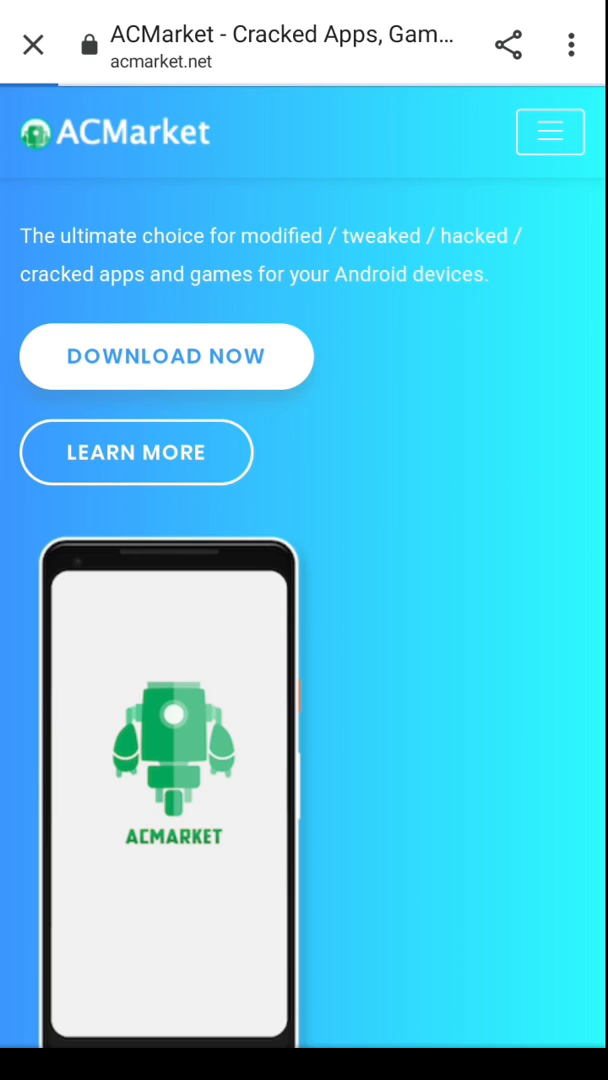
pyautogui.click(166, 356)
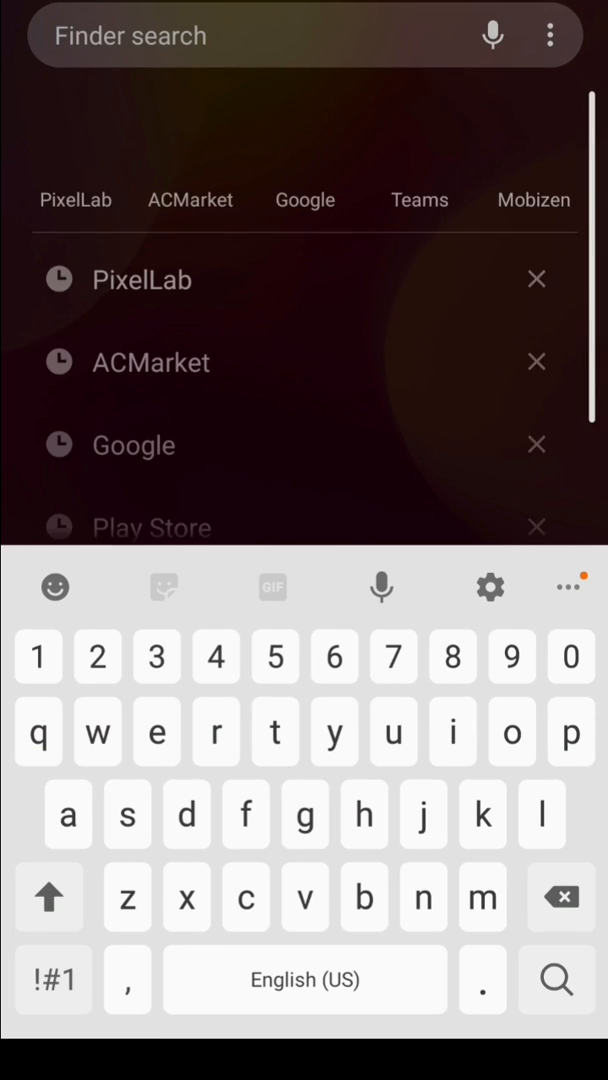
# Open ACMarket from the launcher, search 'v recorder', install it and launch it
pyautogui.write('ac m')
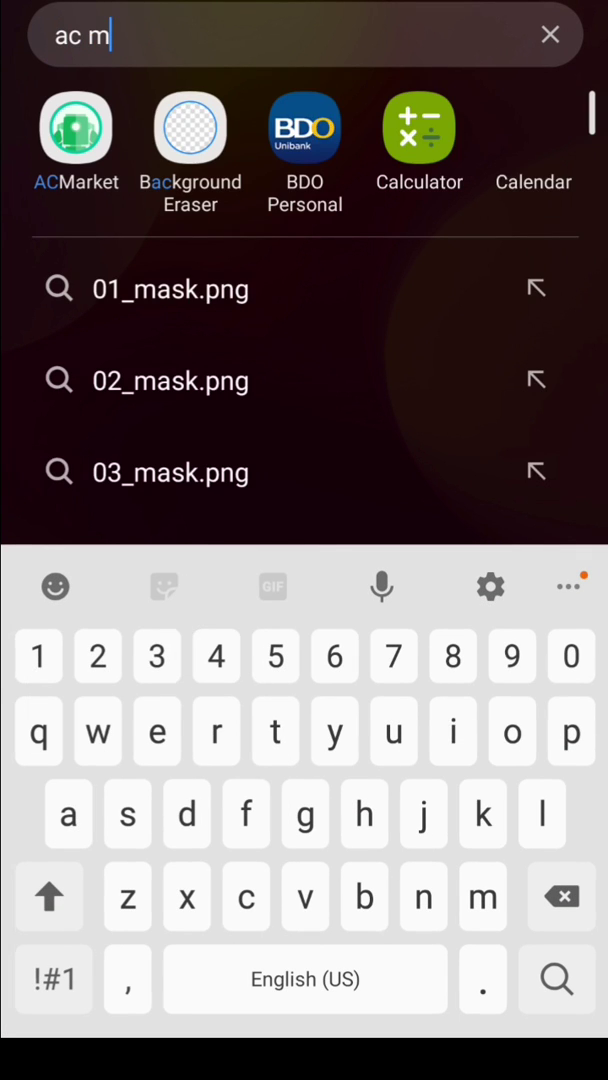
pyautogui.write('arket')
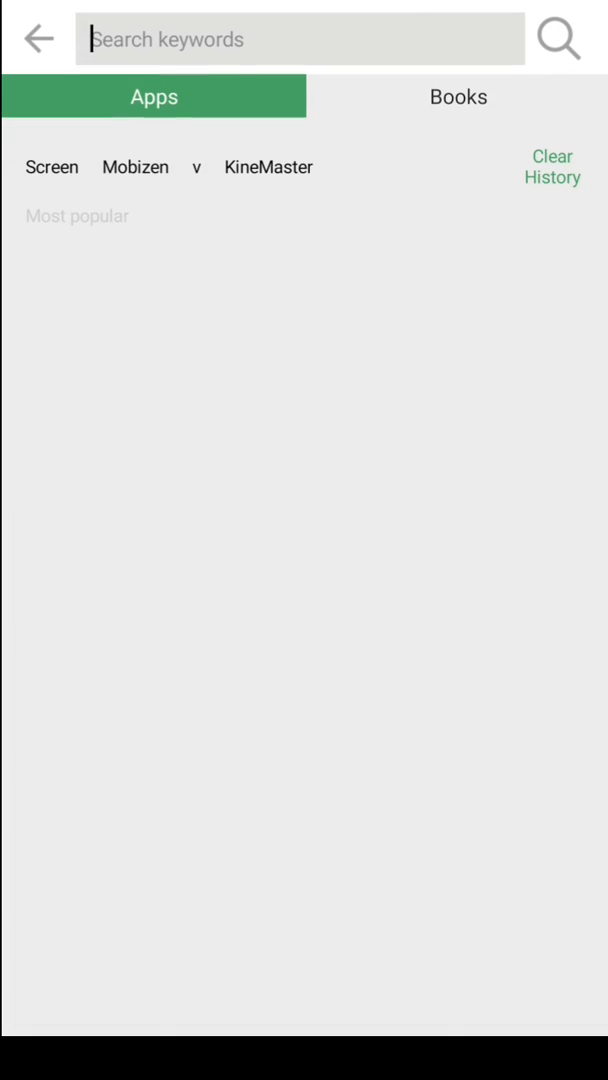
pyautogui.click(298, 38)
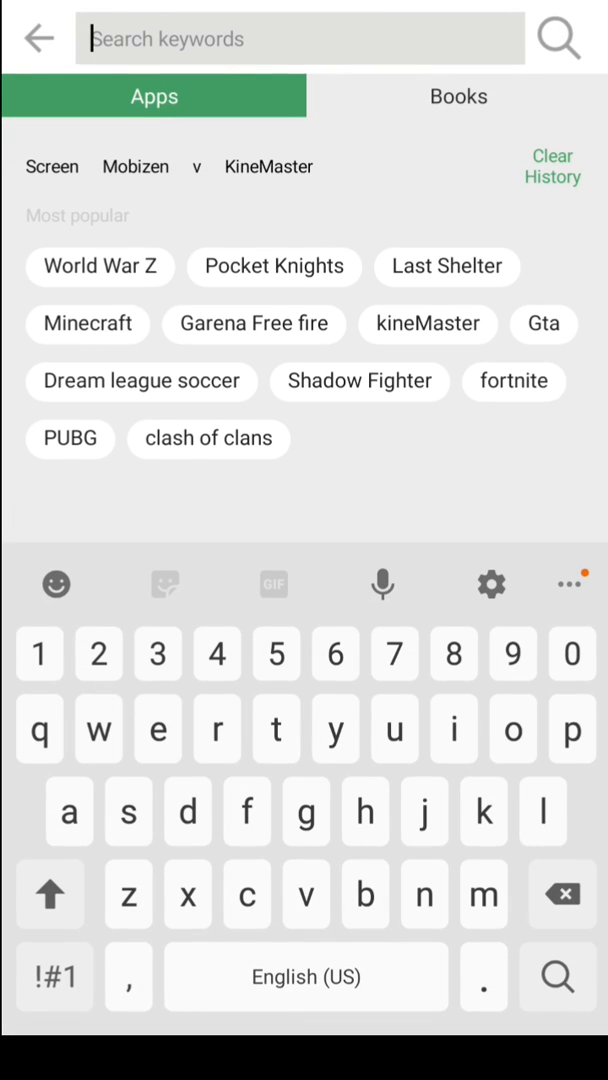
pyautogui.write('v re')
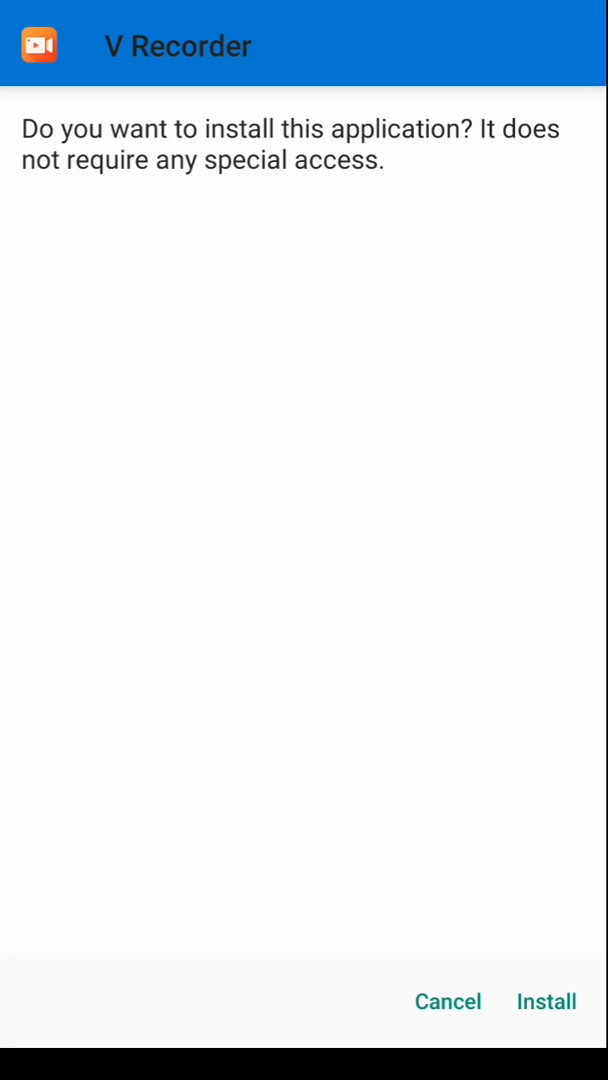
pyautogui.click(546, 1000)
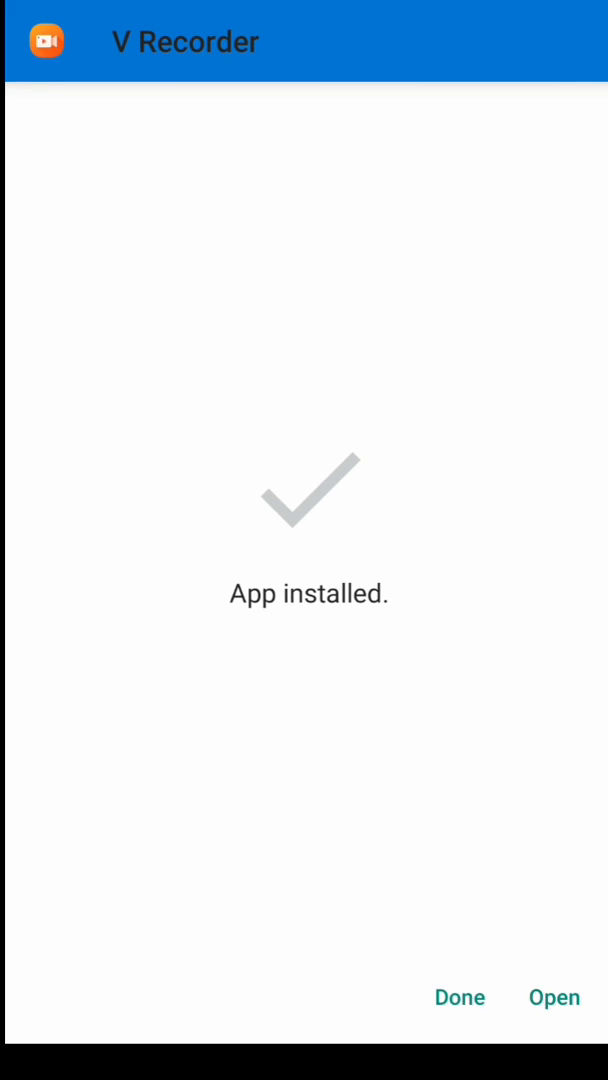
pyautogui.click(554, 996)
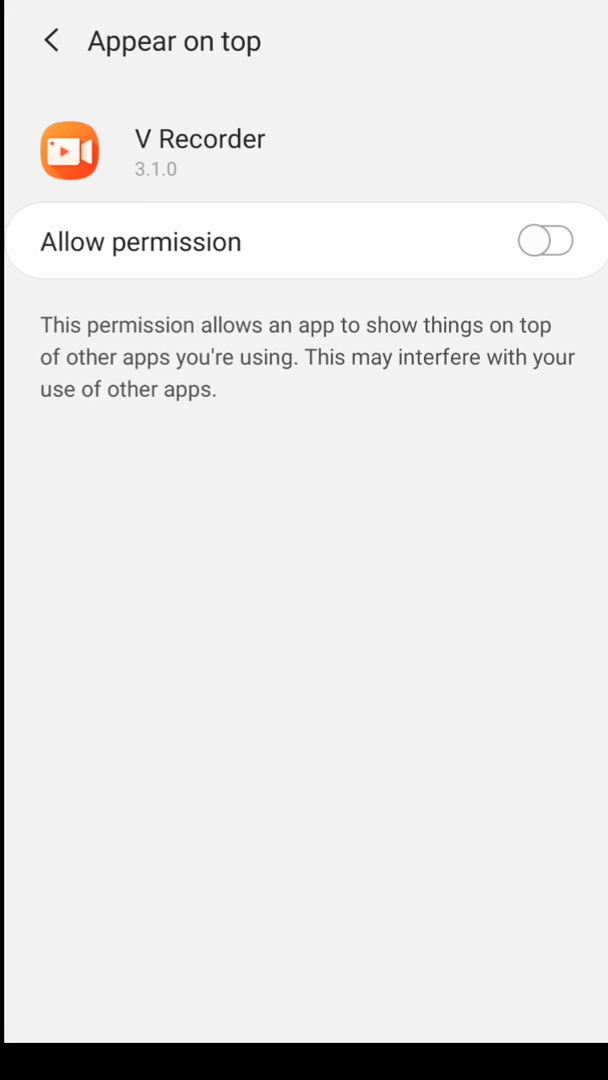
# Grant V Recorder the appear-on-top and media permissions and pass its floating window intro
pyautogui.click(540, 240)
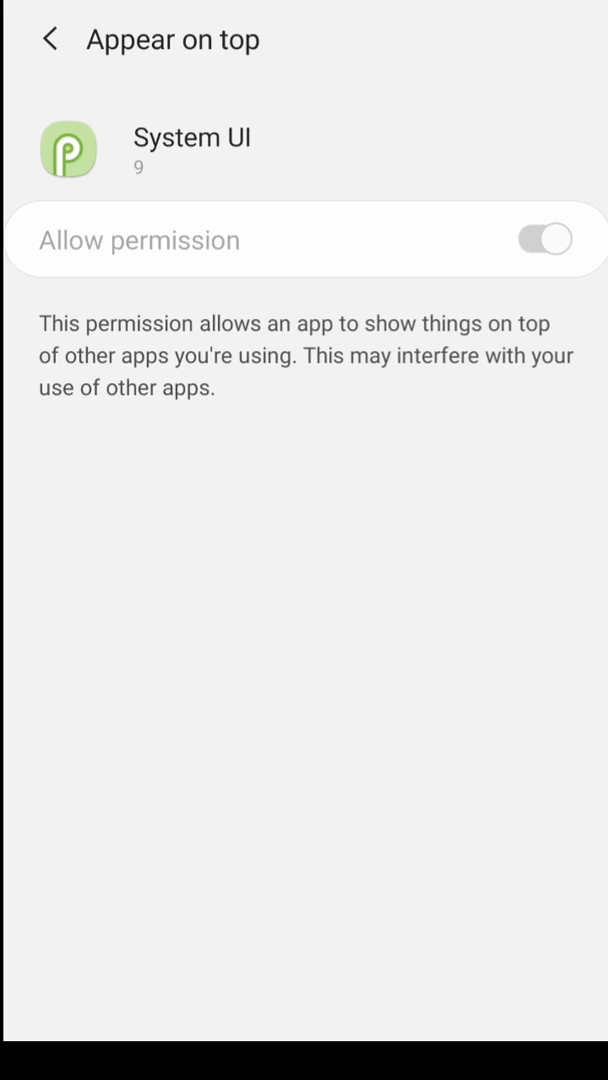
pyautogui.click(52, 42)
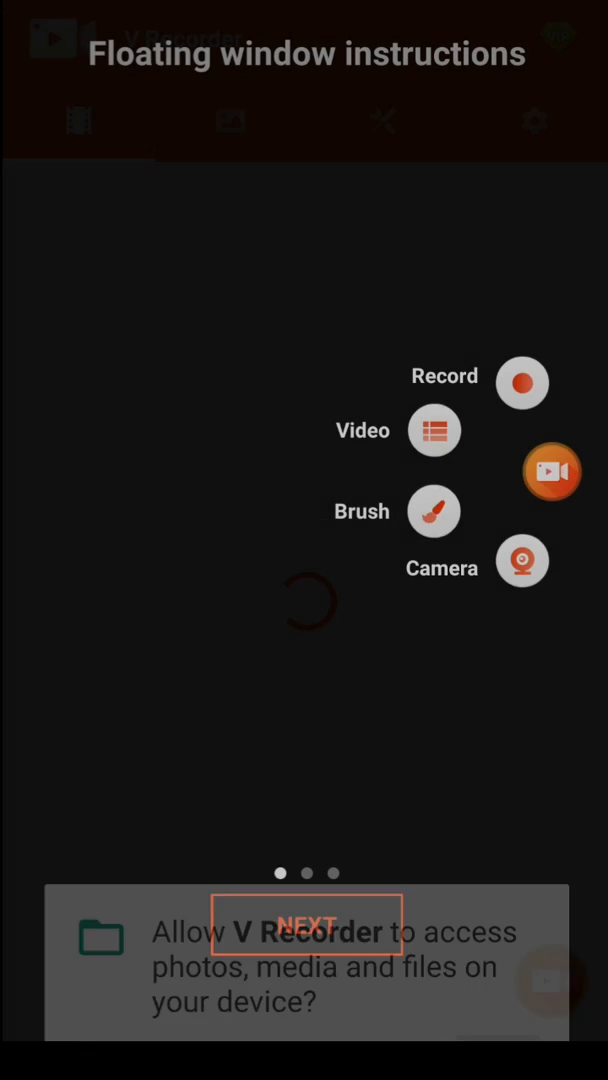
pyautogui.click(306, 926)
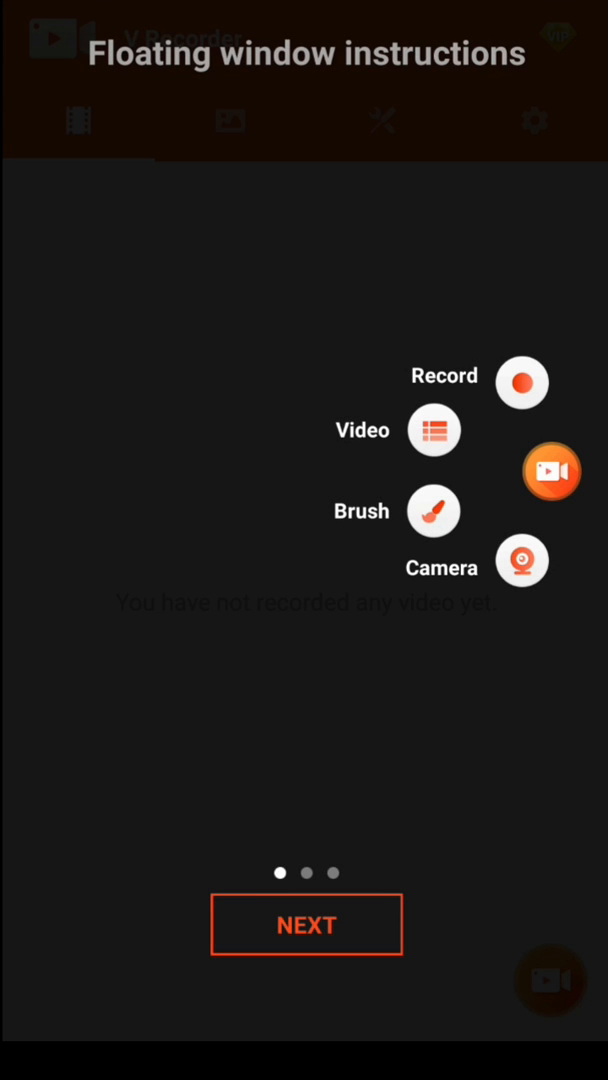
pyautogui.click(306, 924)
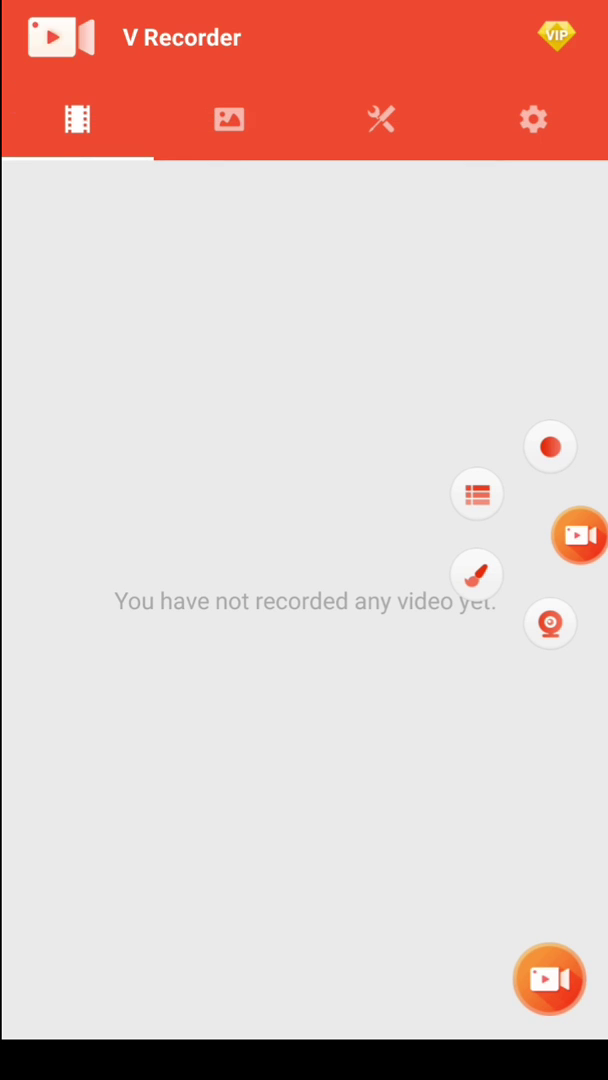
# Collapse the floating shortcuts and show V Recorder's video settings
pyautogui.click(580, 536)
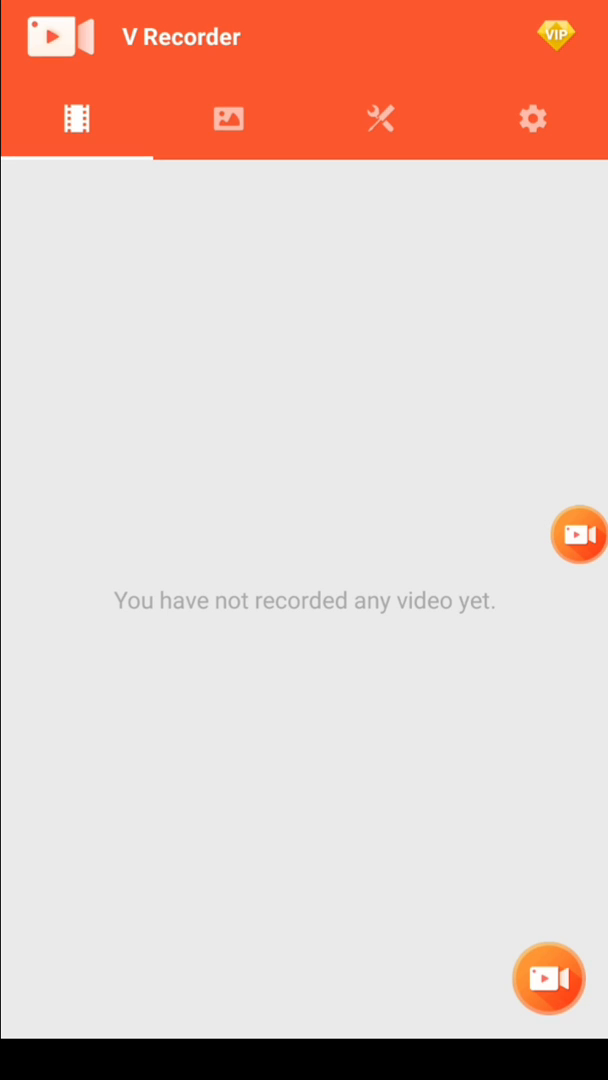
pyautogui.click(560, 36)
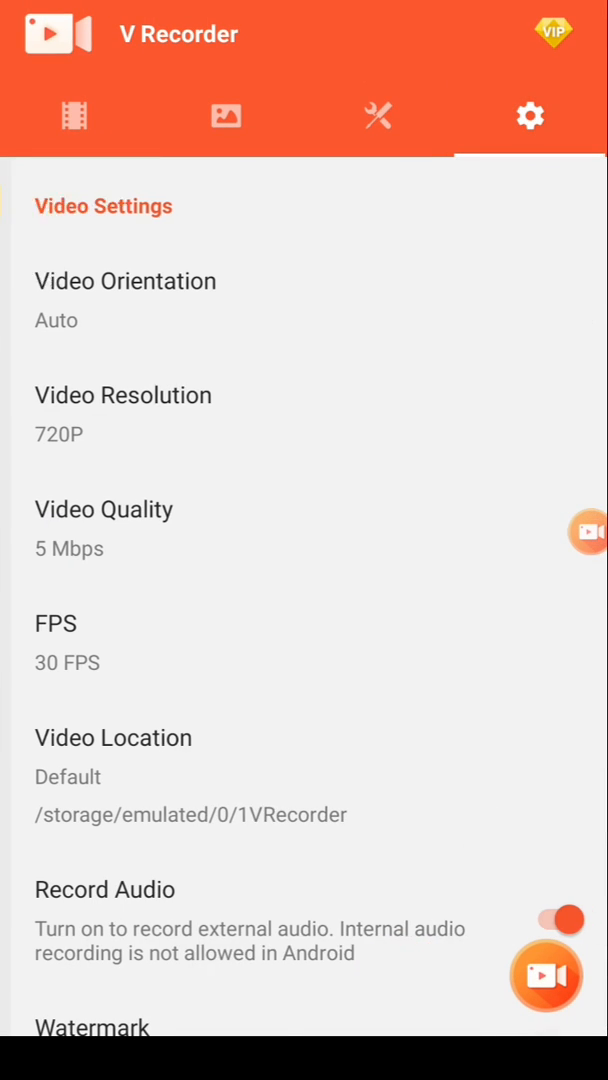
# Toggle the Watermark option on and back off for free, leaving recordings without a watermark
pyautogui.click(122, 396)
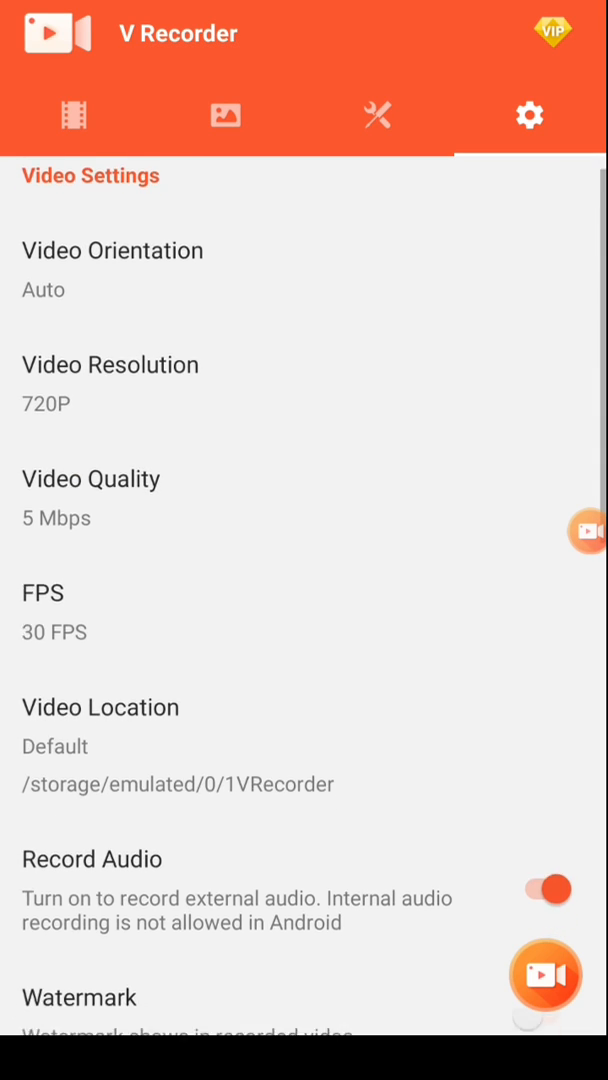
pyautogui.scroll(-3)
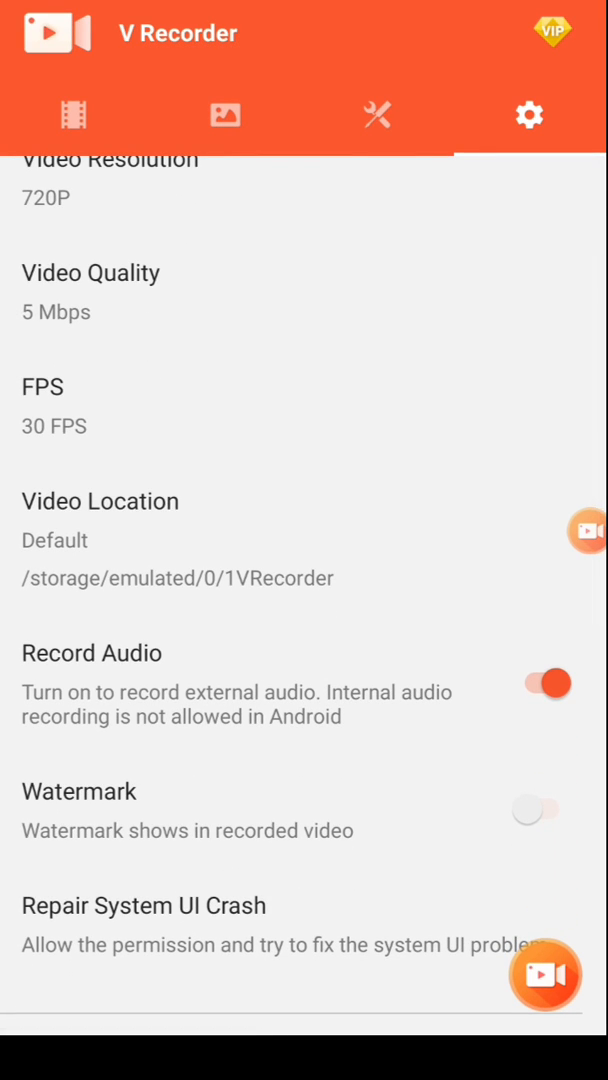
pyautogui.scroll(-3)
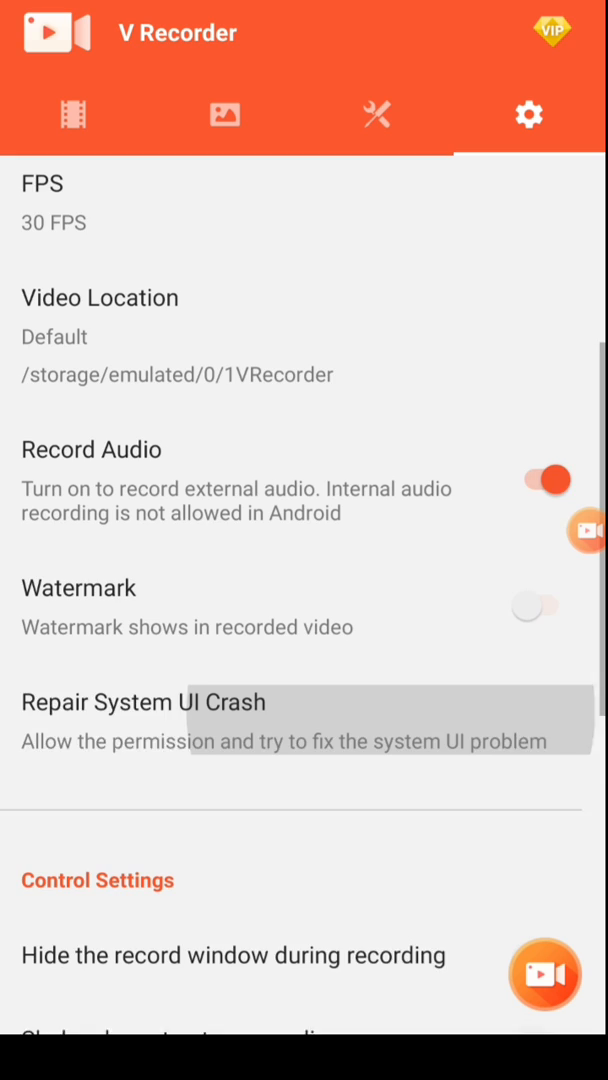
pyautogui.click(536, 604)
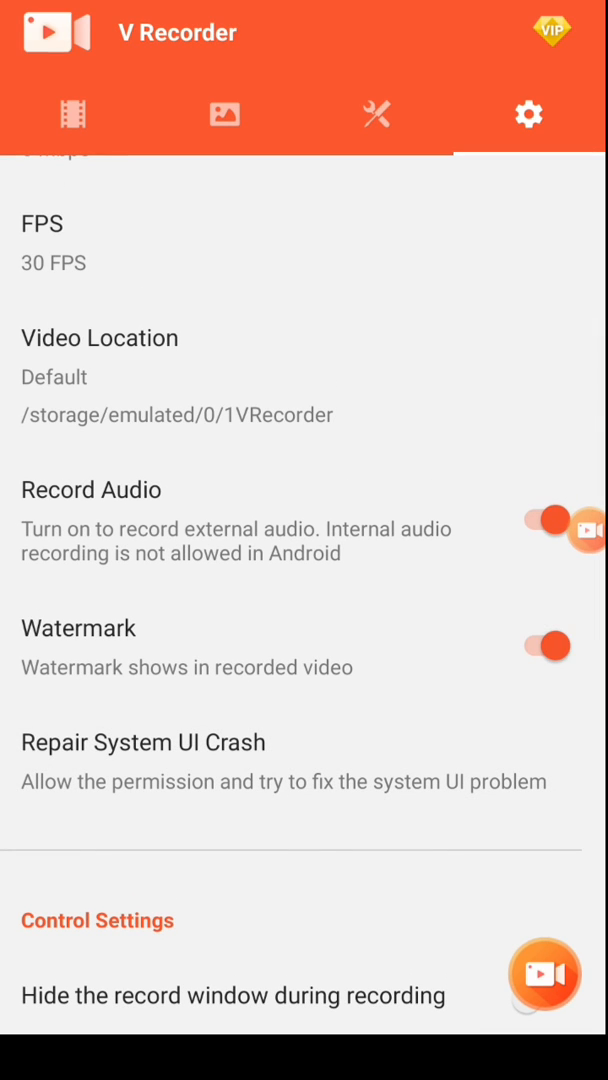
pyautogui.click(554, 644)
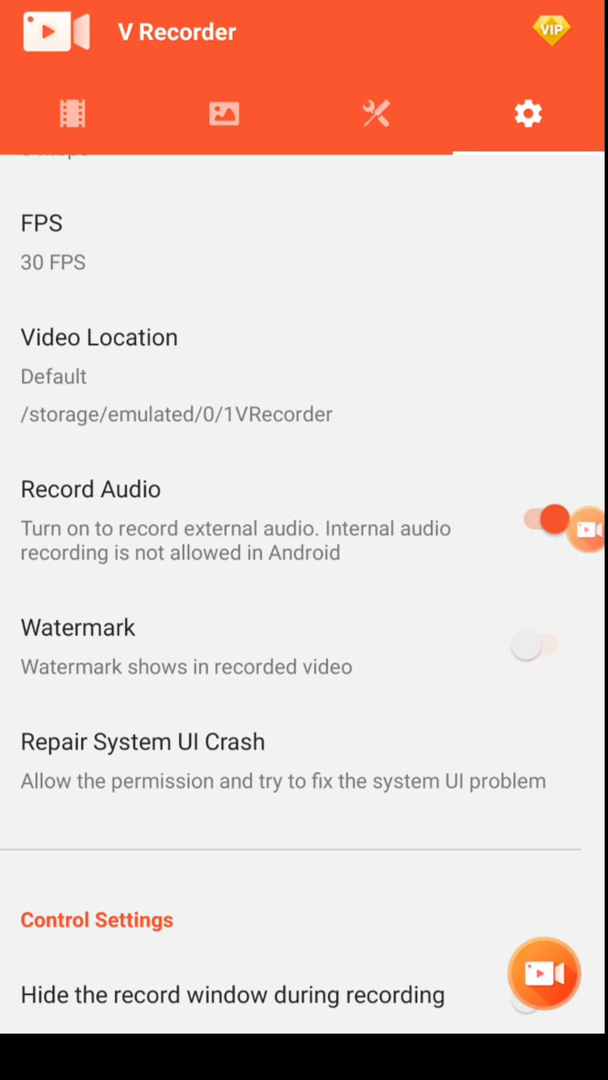
pyautogui.scroll(-3)
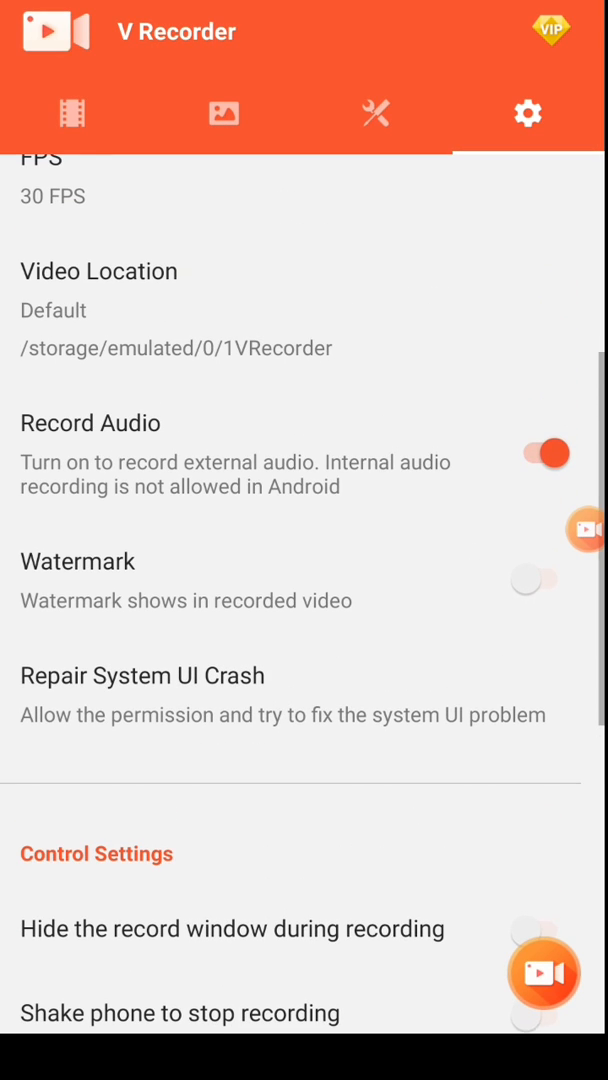